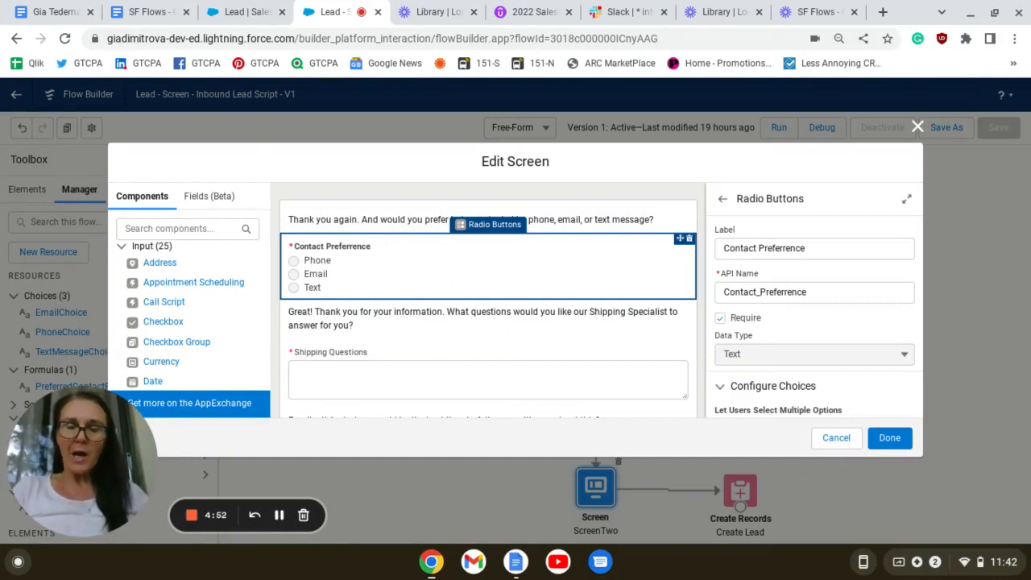
pyautogui.moveTo(380, 292)
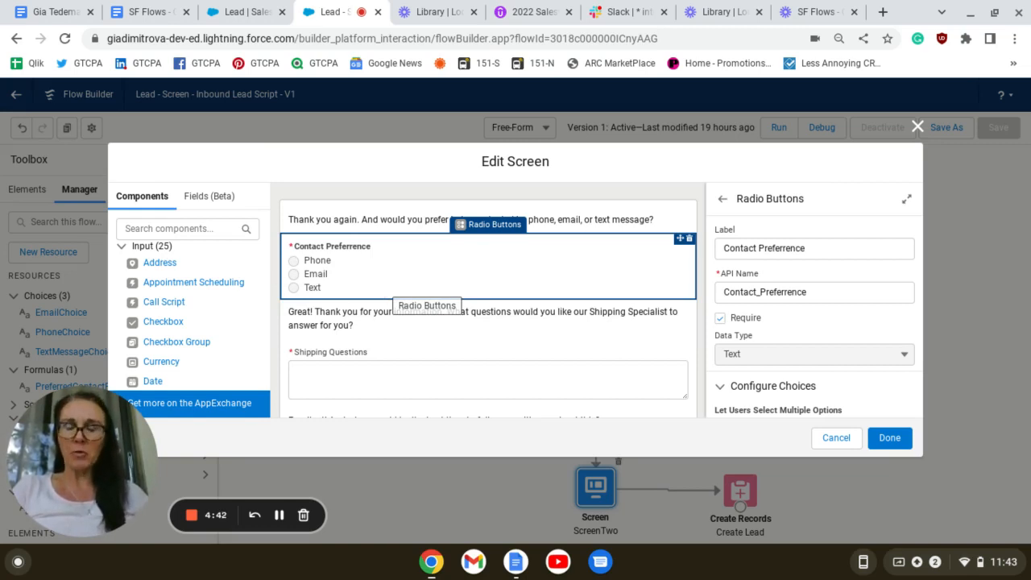
pyautogui.moveTo(329, 290)
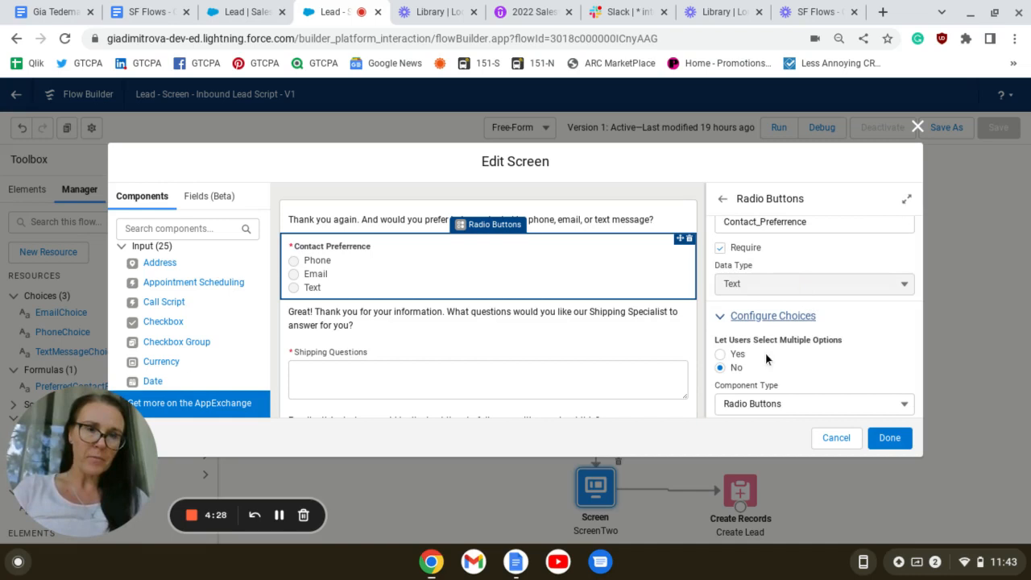
# Step: Review the thank-you text, whole-screen settings and Shipping Questions field on ScreenTwo
pyautogui.click(483, 319)
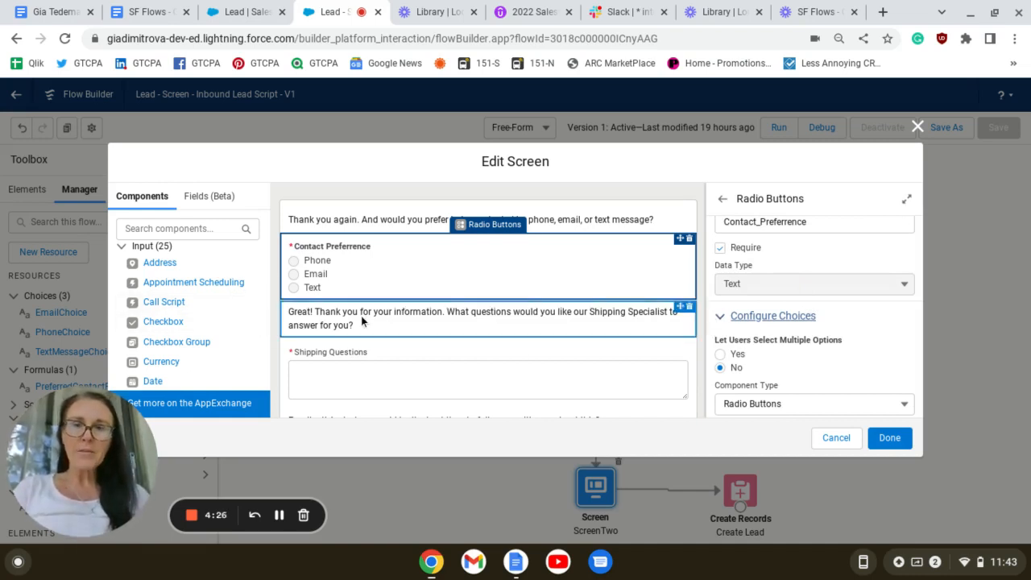
pyautogui.click(483, 319)
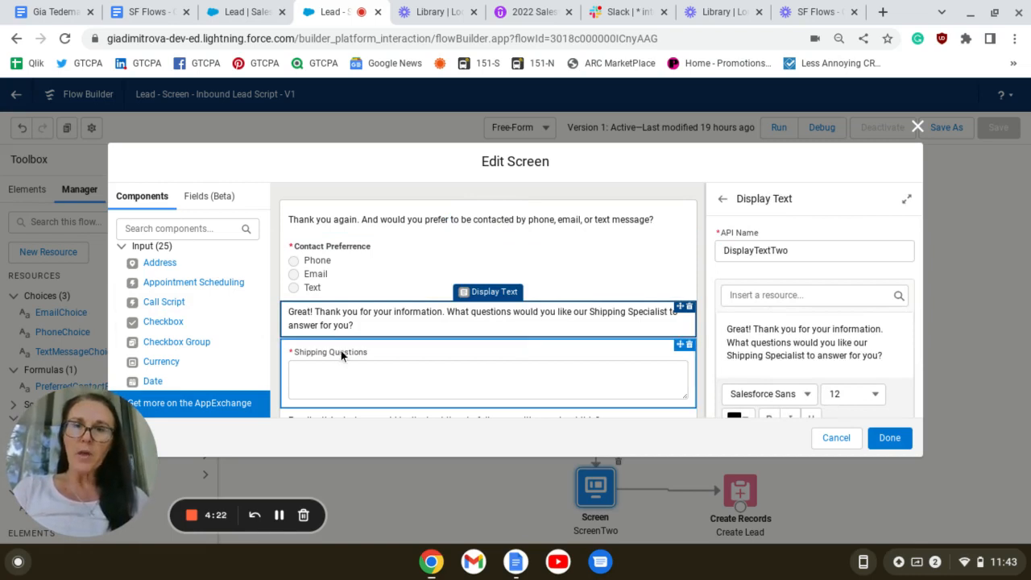
pyautogui.moveTo(493, 332)
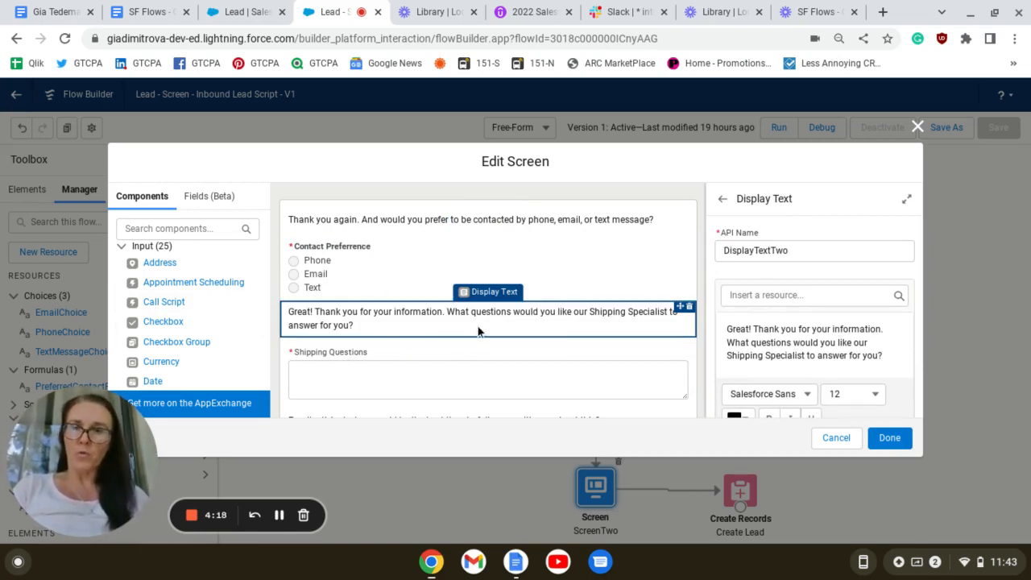
pyautogui.click(331, 274)
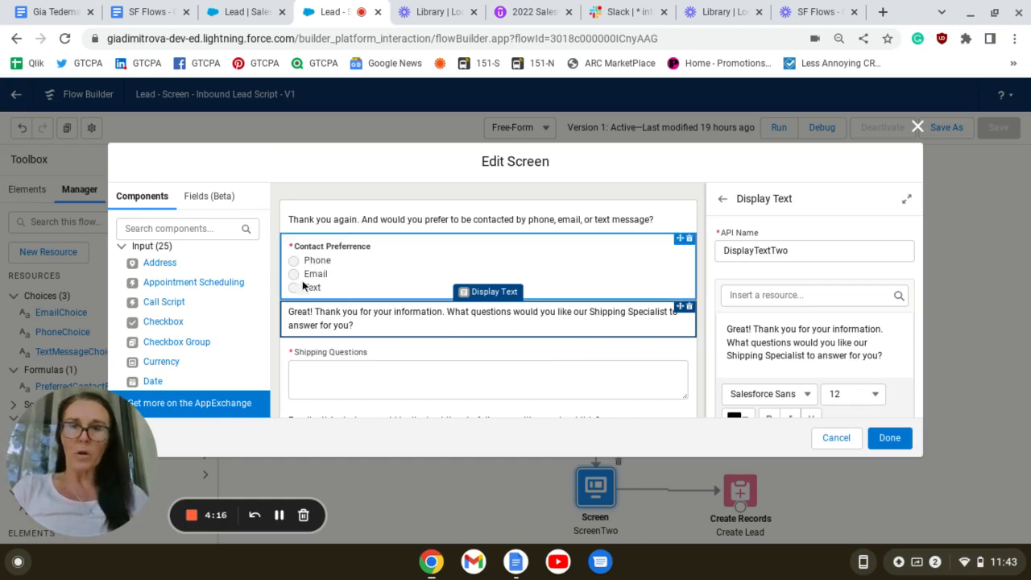
pyautogui.moveTo(360, 380)
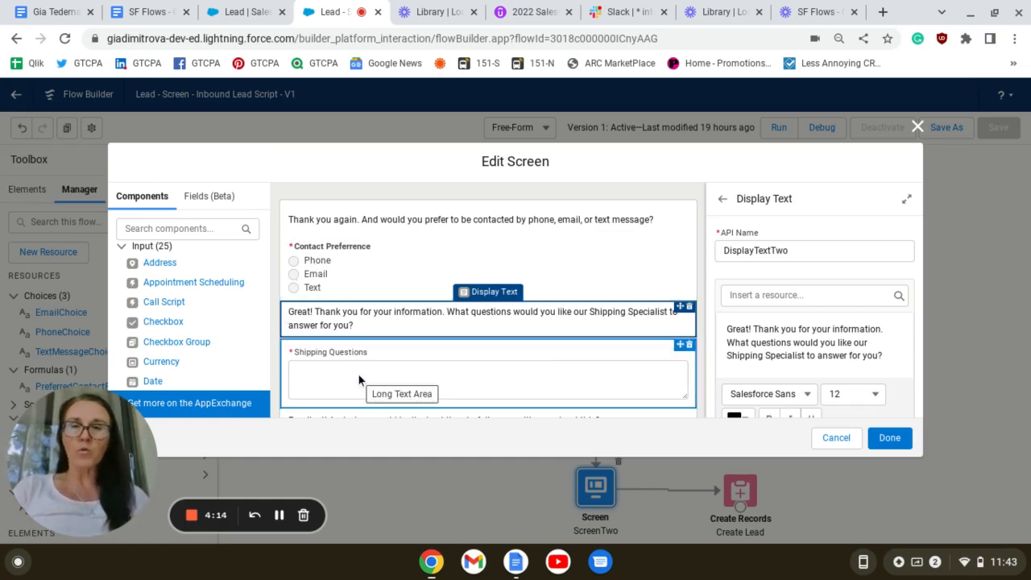
pyautogui.click(488, 380)
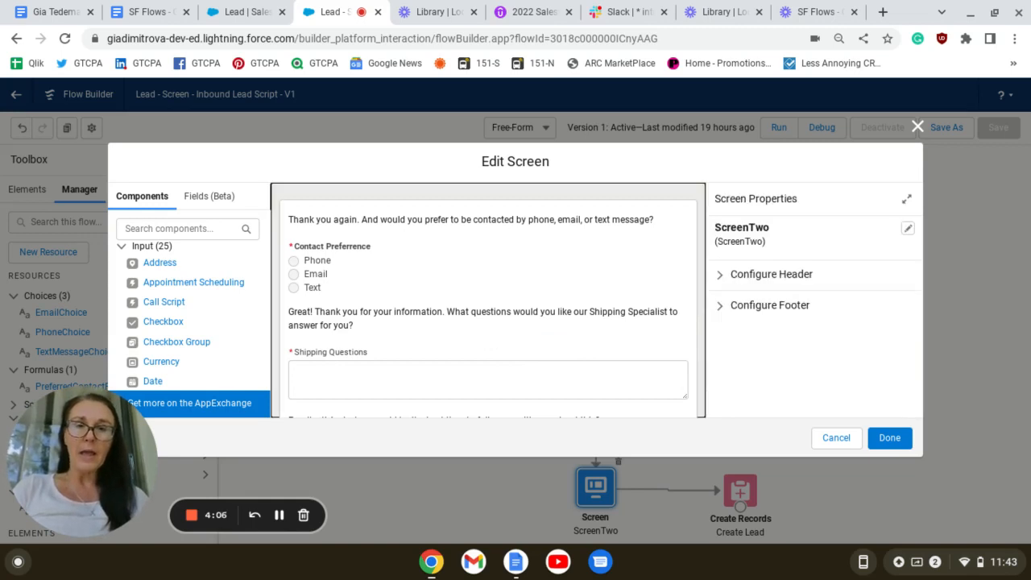
pyautogui.click(487, 379)
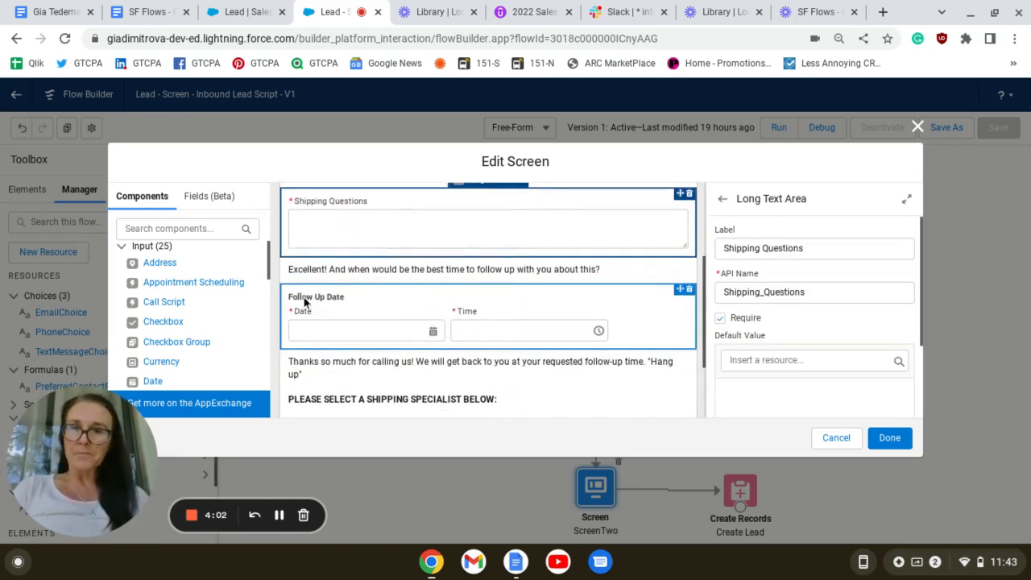
# Step: Review the follow-up text, Follow Up Date and Shipping Specialist lookup, then finish editing ScreenTwo
pyautogui.click(443, 269)
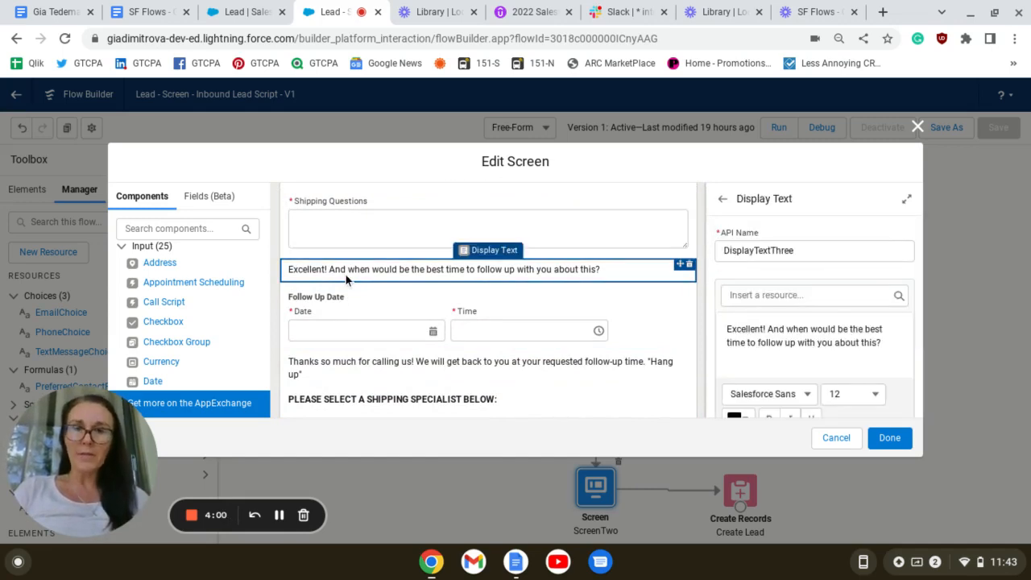
pyautogui.moveTo(583, 278)
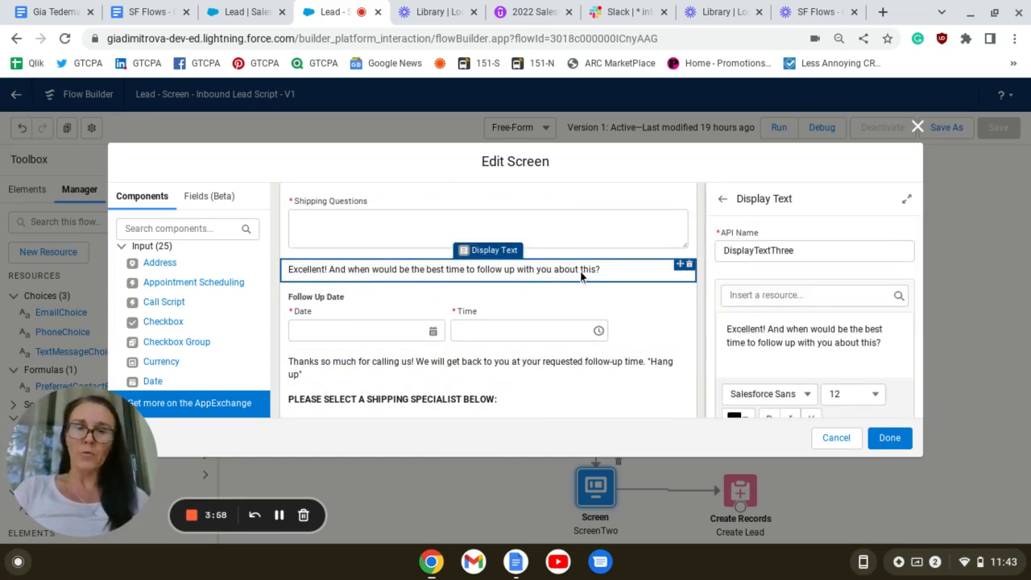
pyautogui.click(403, 229)
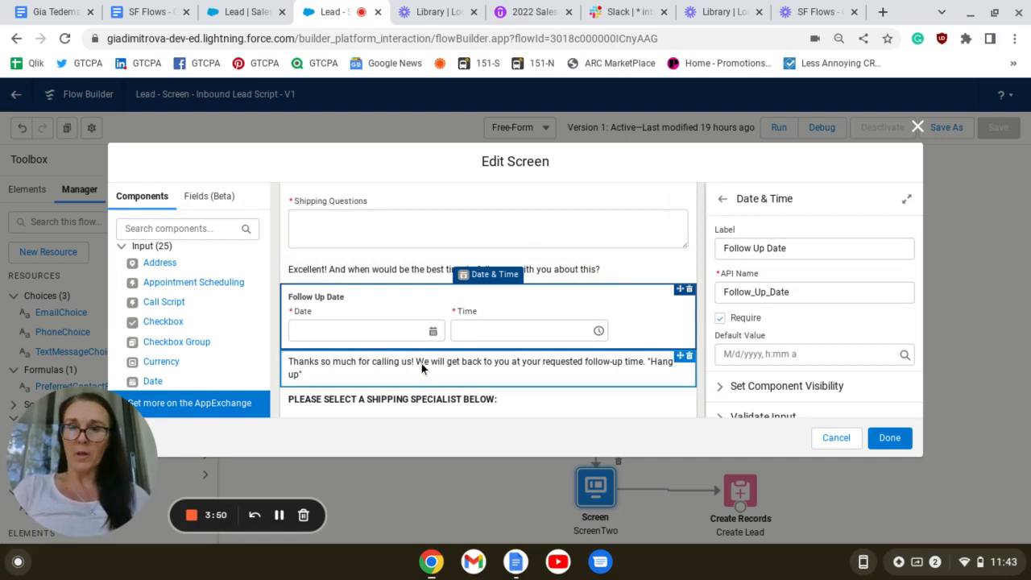
pyautogui.moveTo(577, 322)
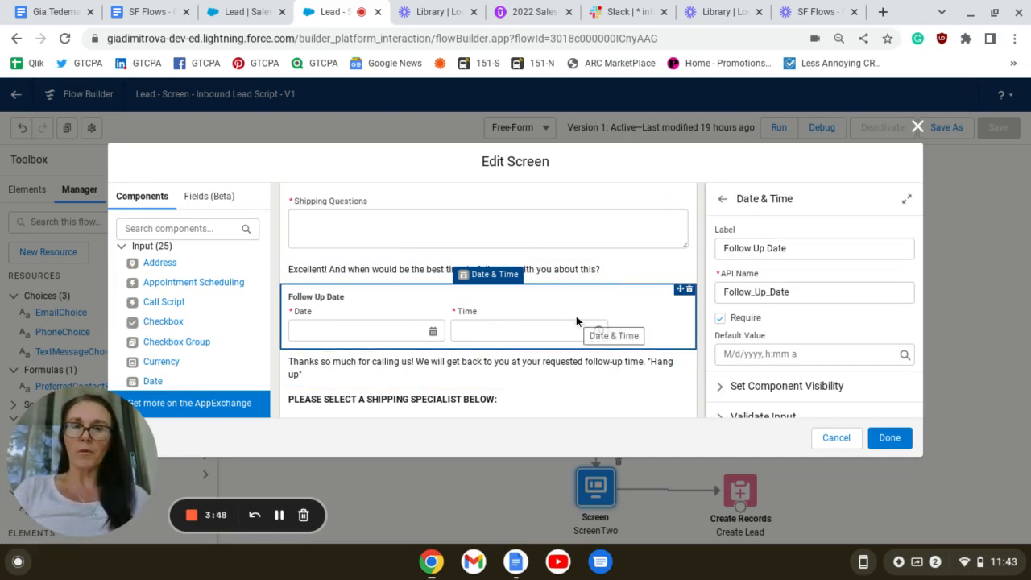
pyautogui.moveTo(616, 334)
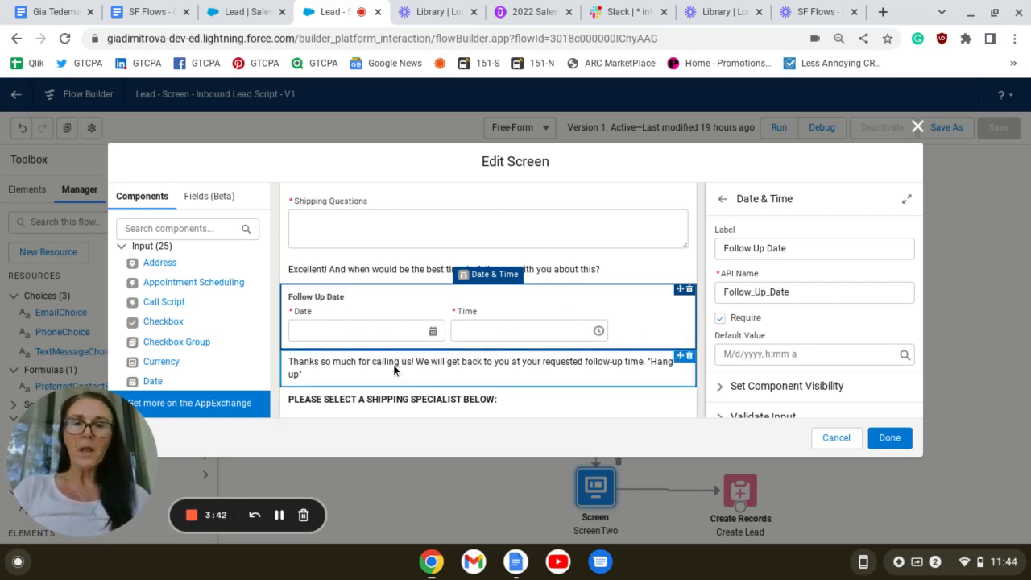
pyautogui.click(480, 367)
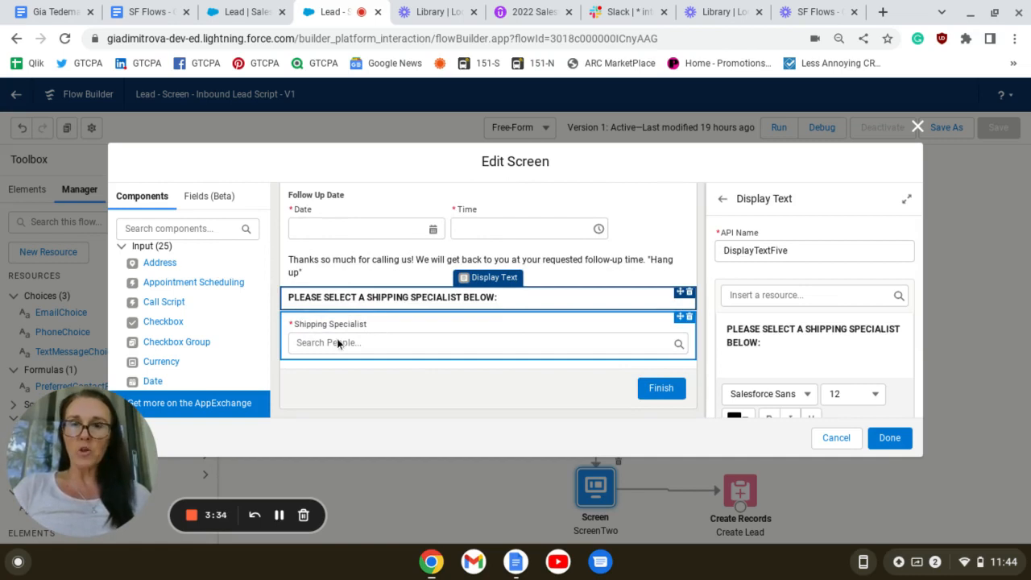
pyautogui.moveTo(339, 342)
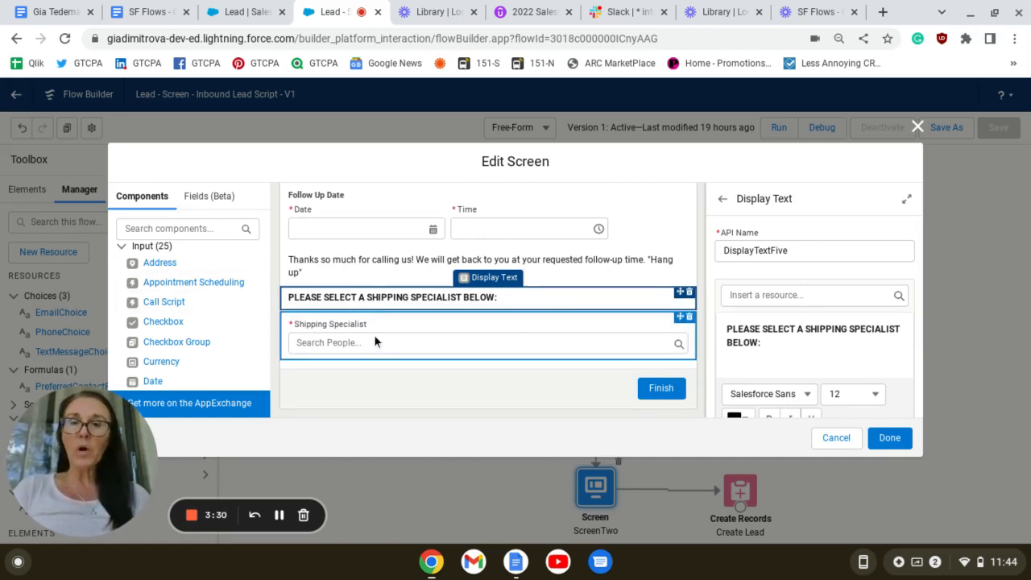
pyautogui.click(487, 332)
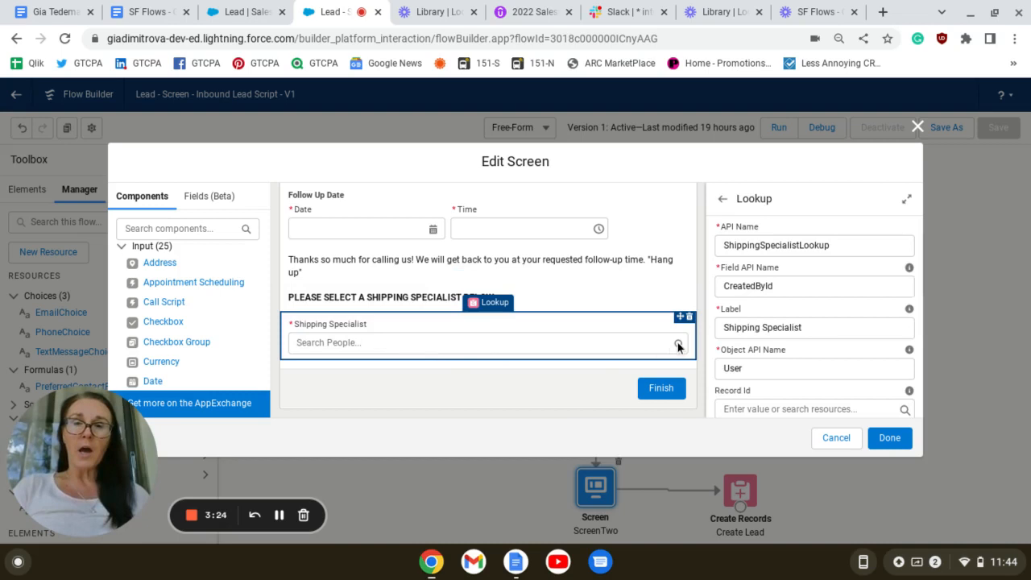
pyautogui.moveTo(619, 352)
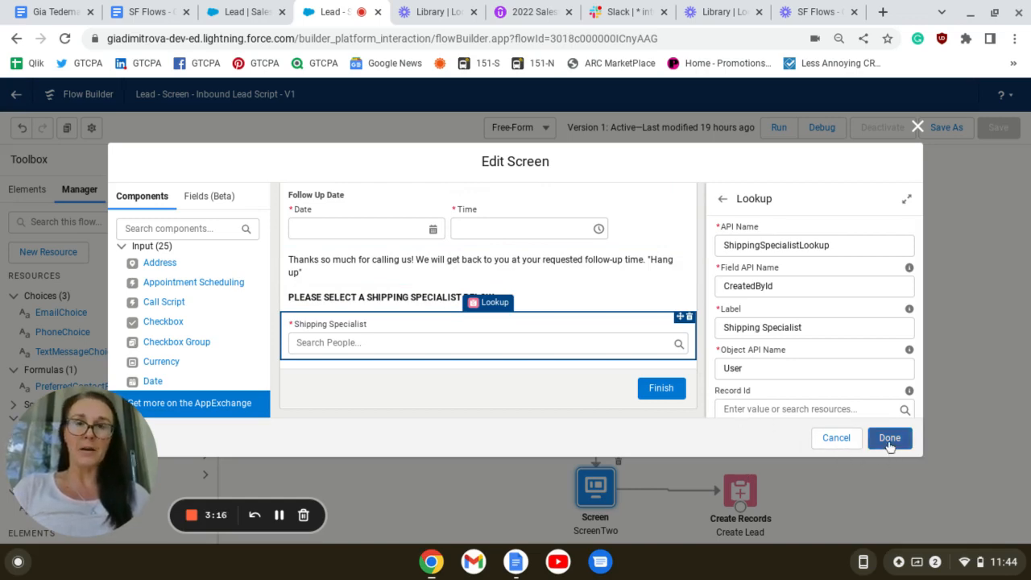
pyautogui.click(889, 438)
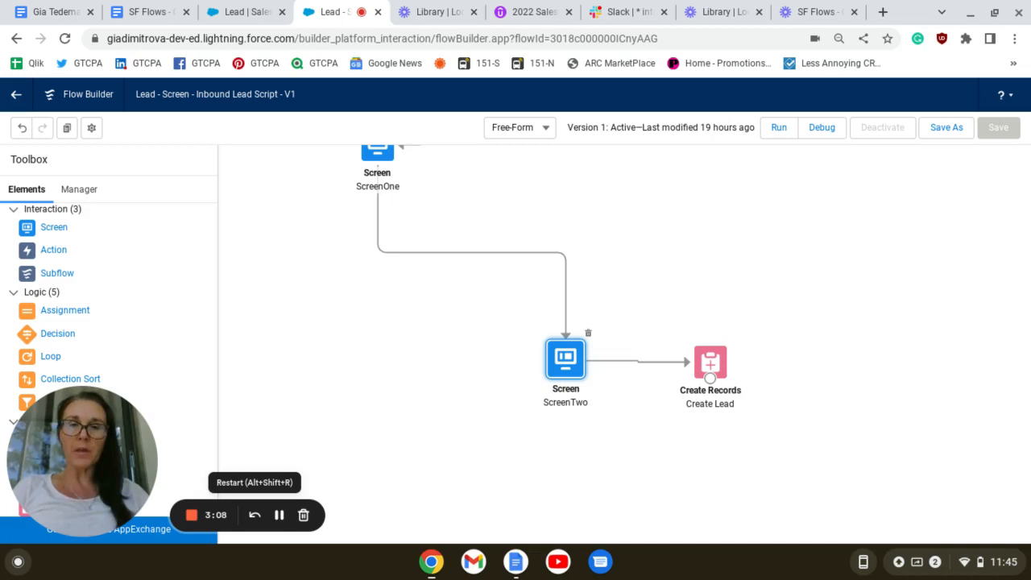
pyautogui.moveTo(499, 427)
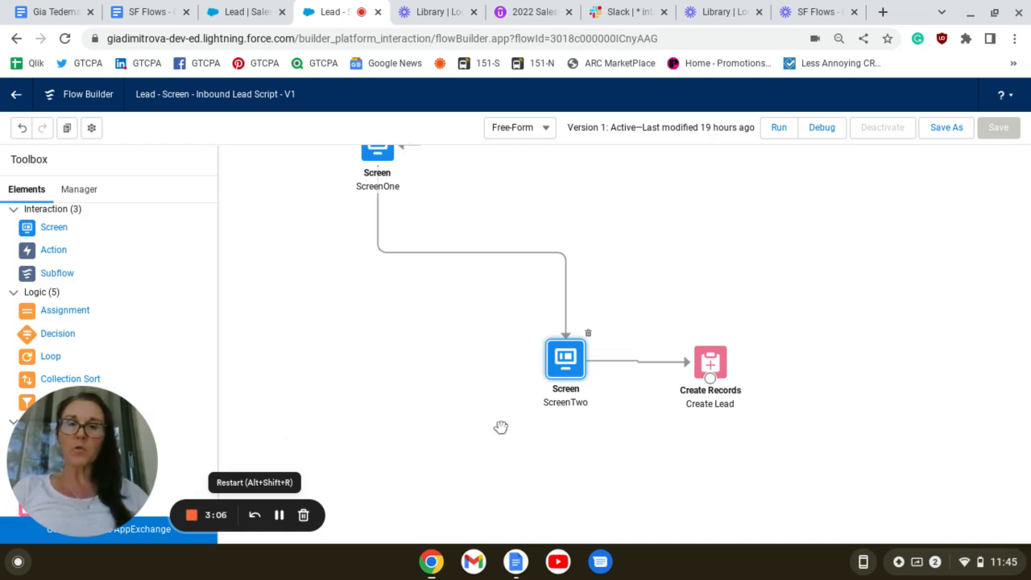
pyautogui.moveTo(696, 411)
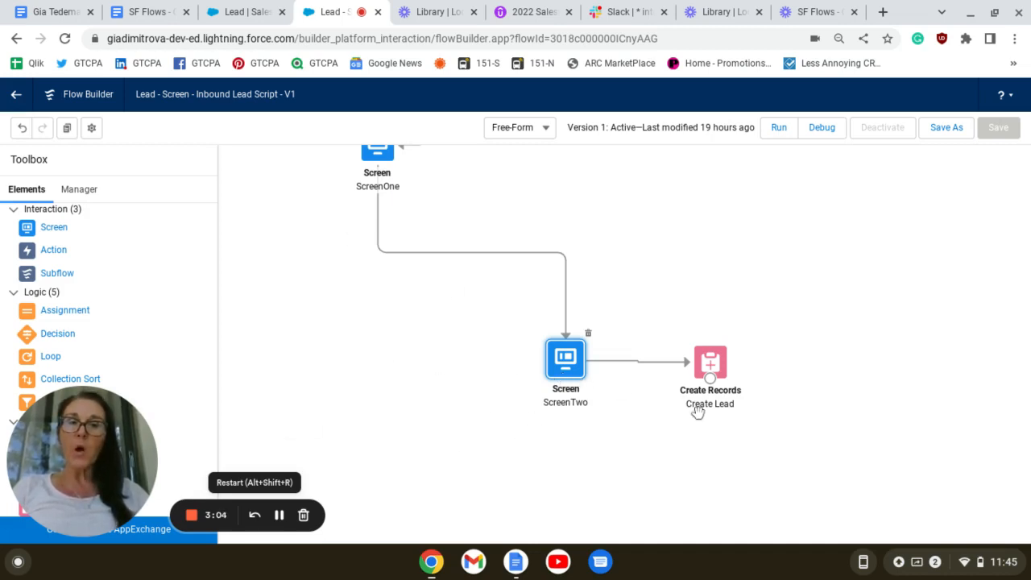
pyautogui.moveTo(693, 438)
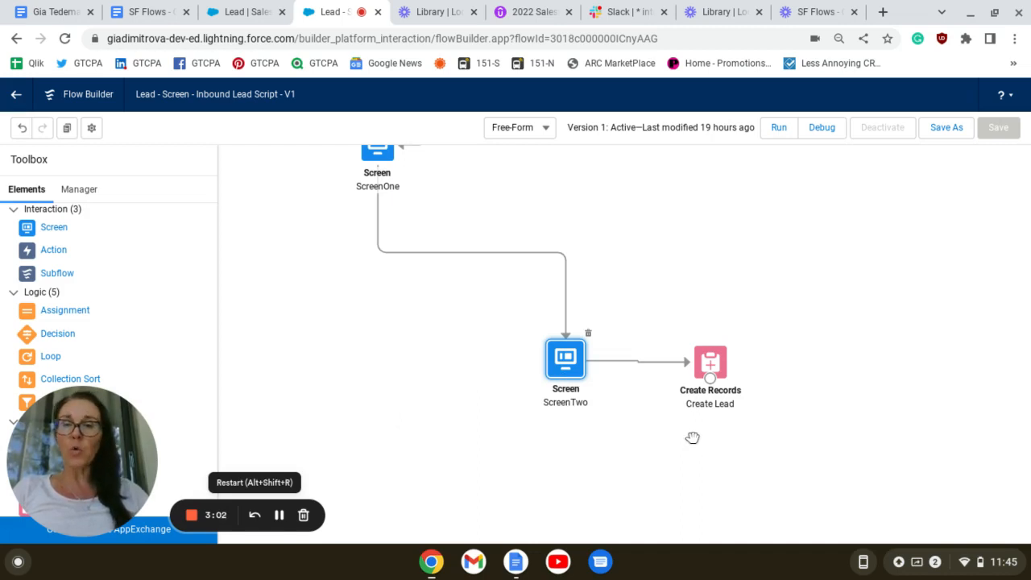
pyautogui.moveTo(483, 392)
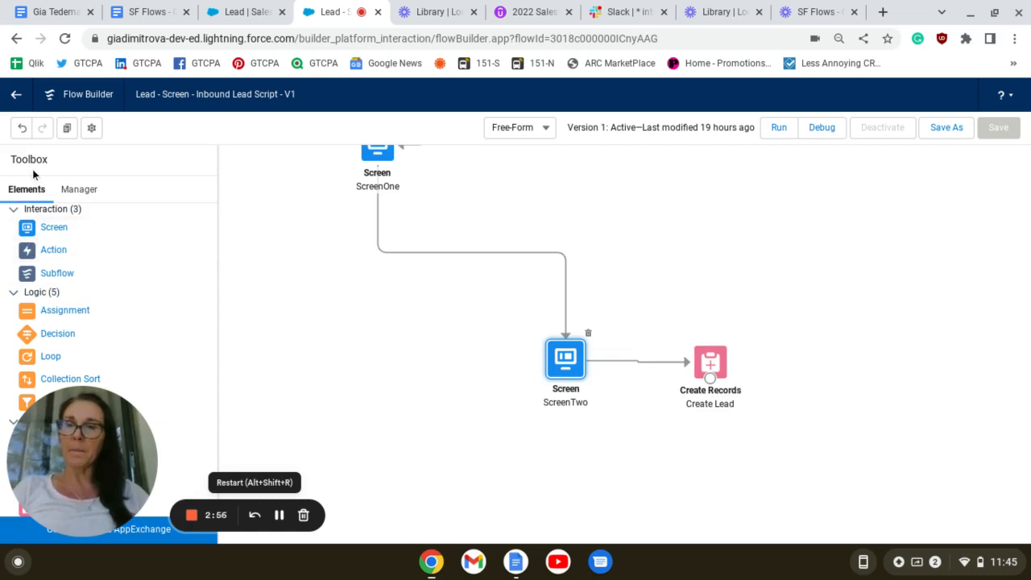
pyautogui.moveTo(753, 377)
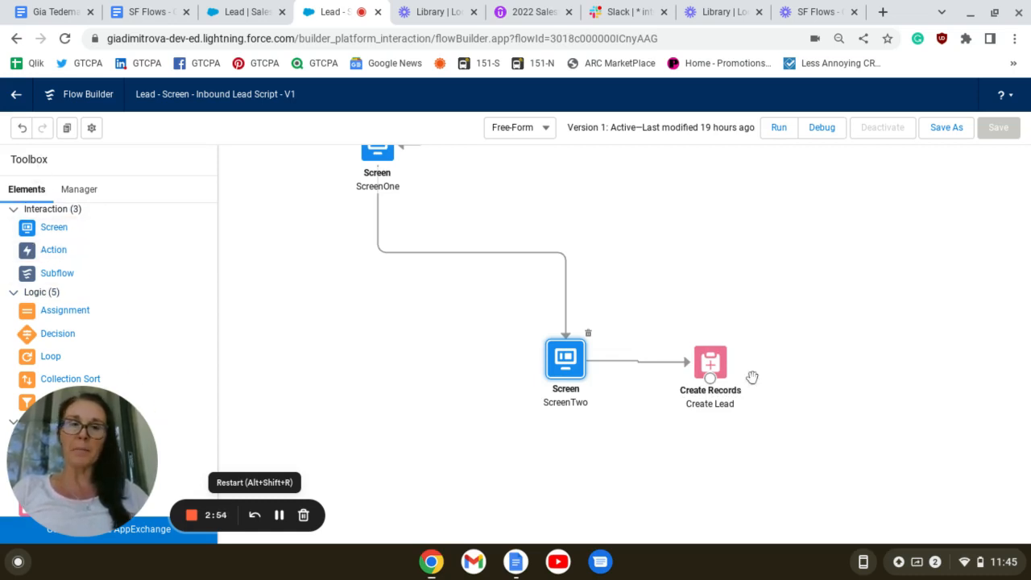
pyautogui.moveTo(638, 259)
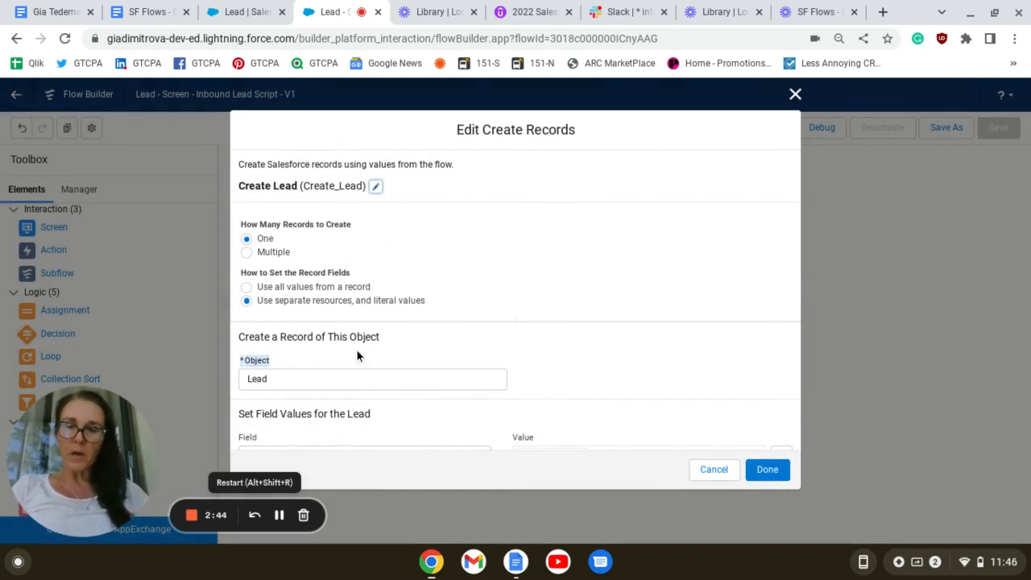
pyautogui.moveTo(361, 358)
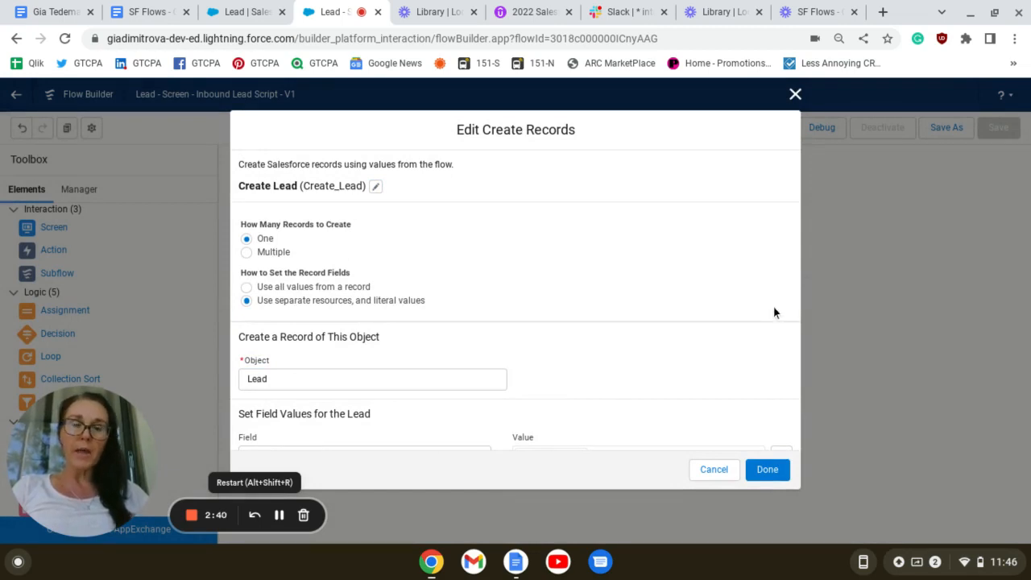
pyautogui.moveTo(377, 335)
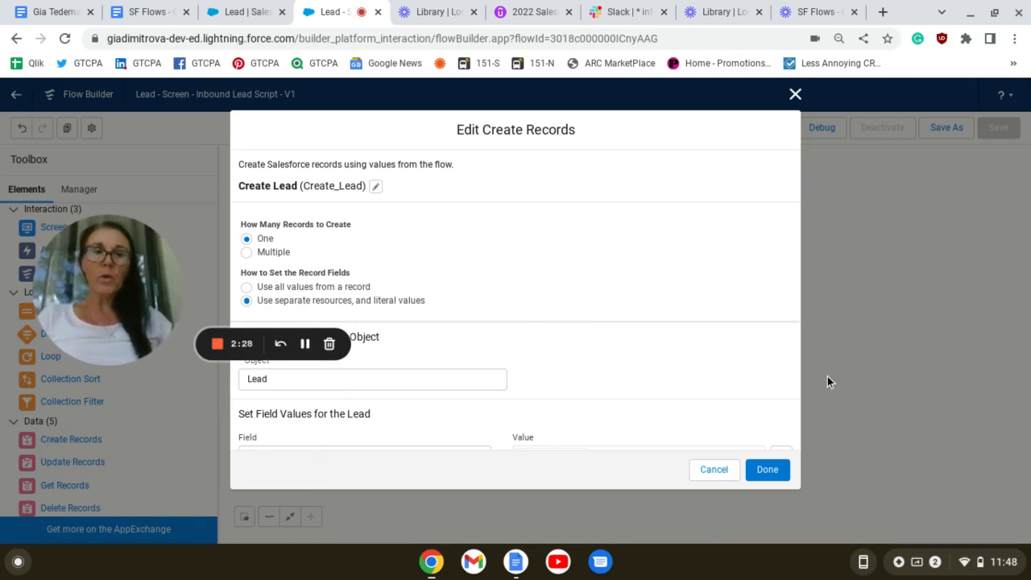
pyautogui.moveTo(642, 441)
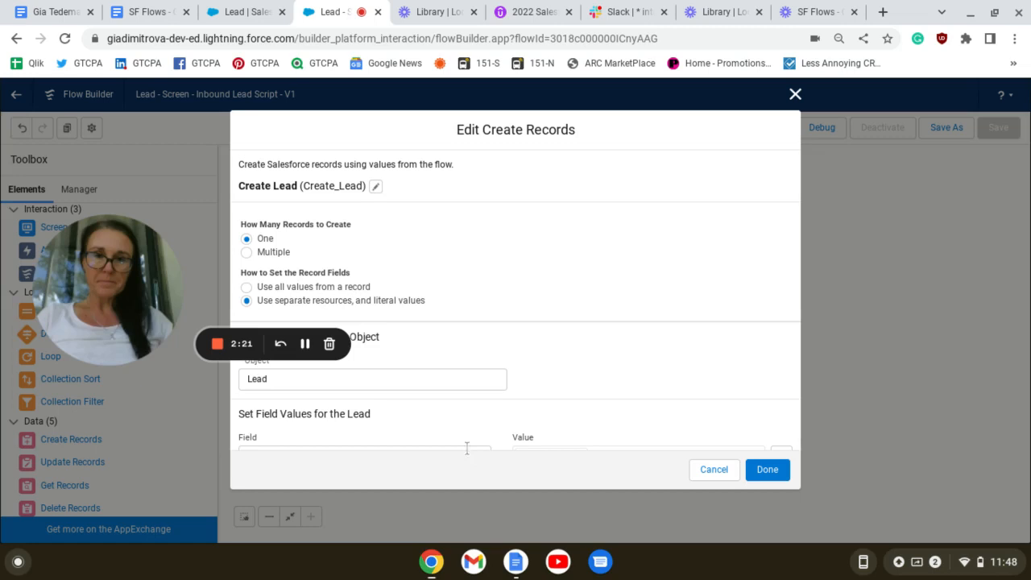
# Step: Review the Create Lead element creating one Lead record from separately set values
pyautogui.click(362, 448)
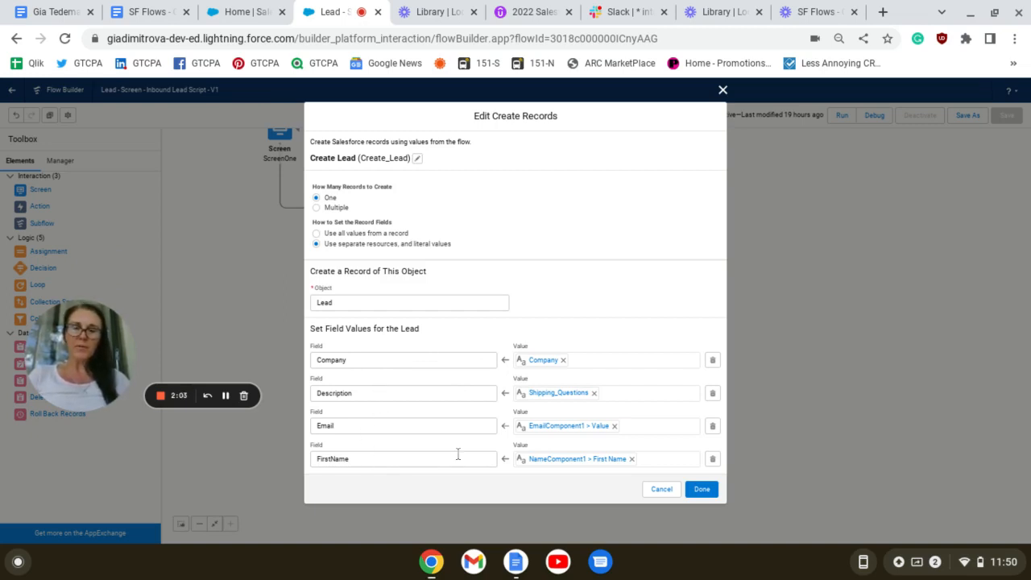
pyautogui.moveTo(497, 449)
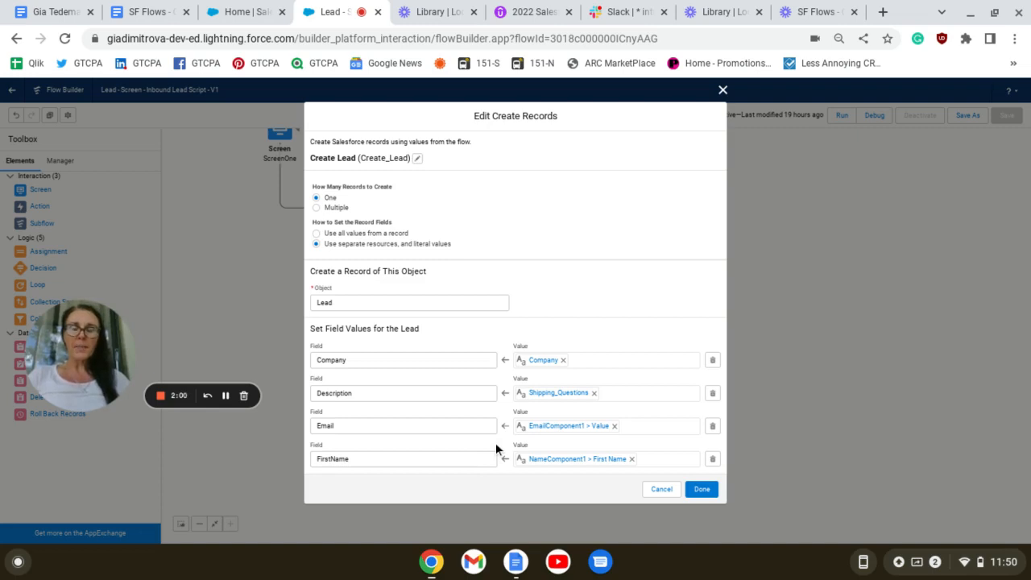
pyautogui.moveTo(722, 351)
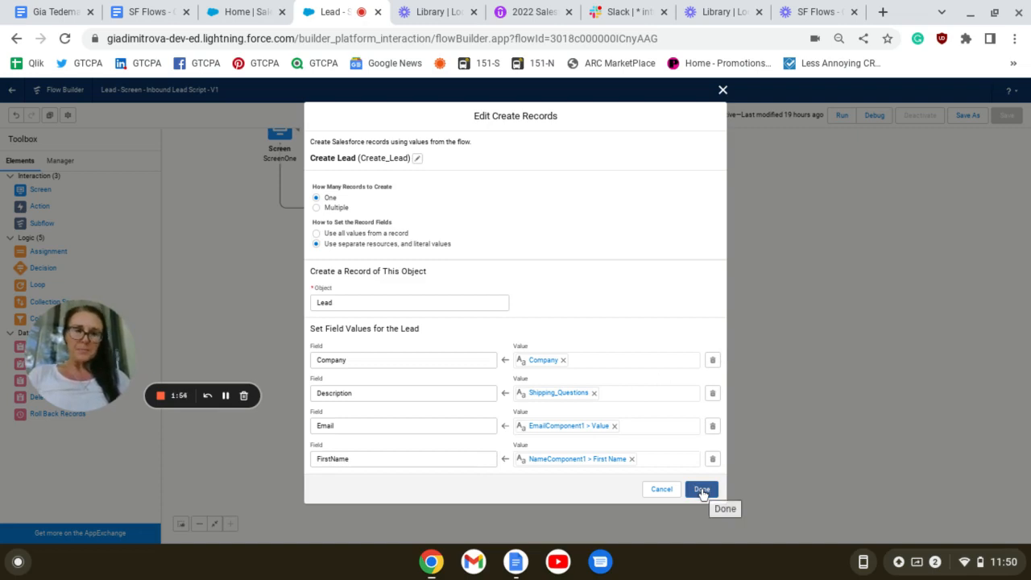
# Step: Confirm the Company, Description, Email and FirstName mappings and close Create Lead
pyautogui.click(701, 490)
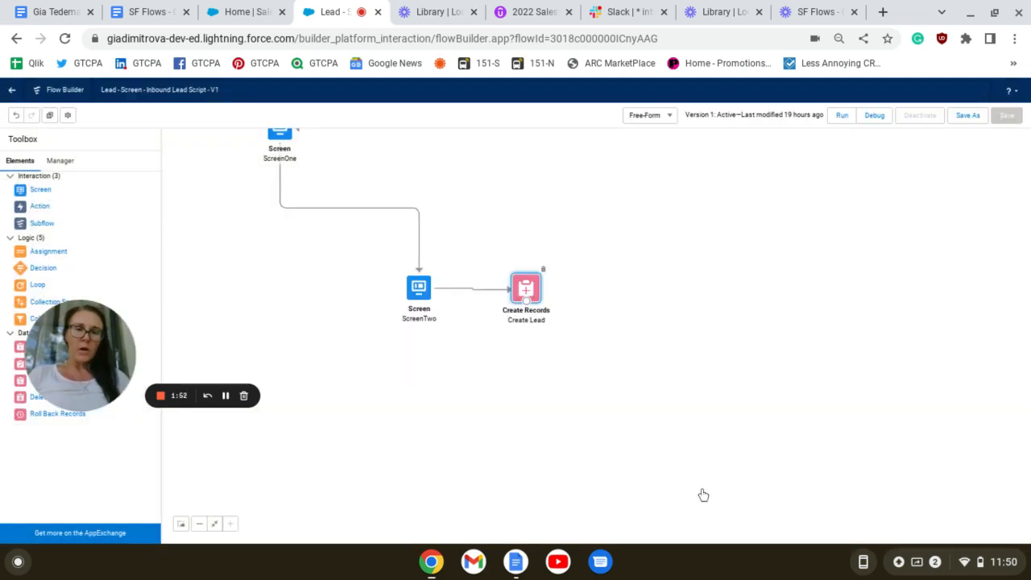
pyautogui.moveTo(498, 371)
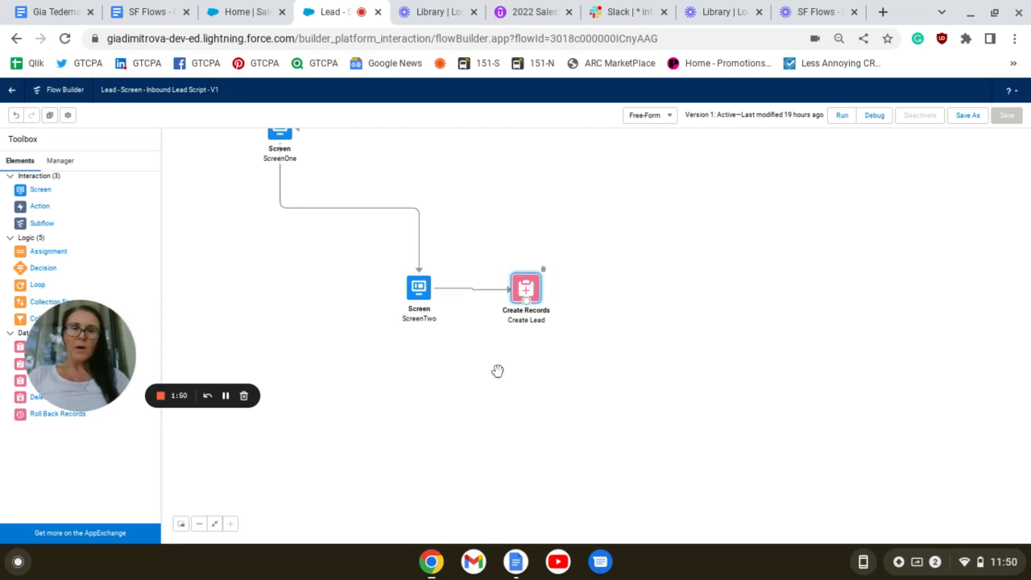
pyautogui.moveTo(829, 169)
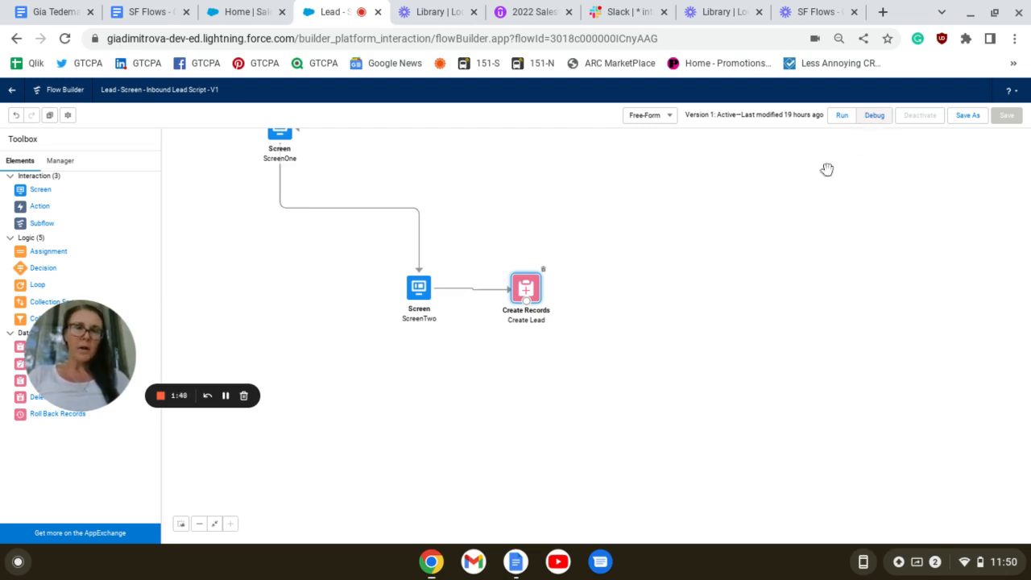
pyautogui.click(838, 38)
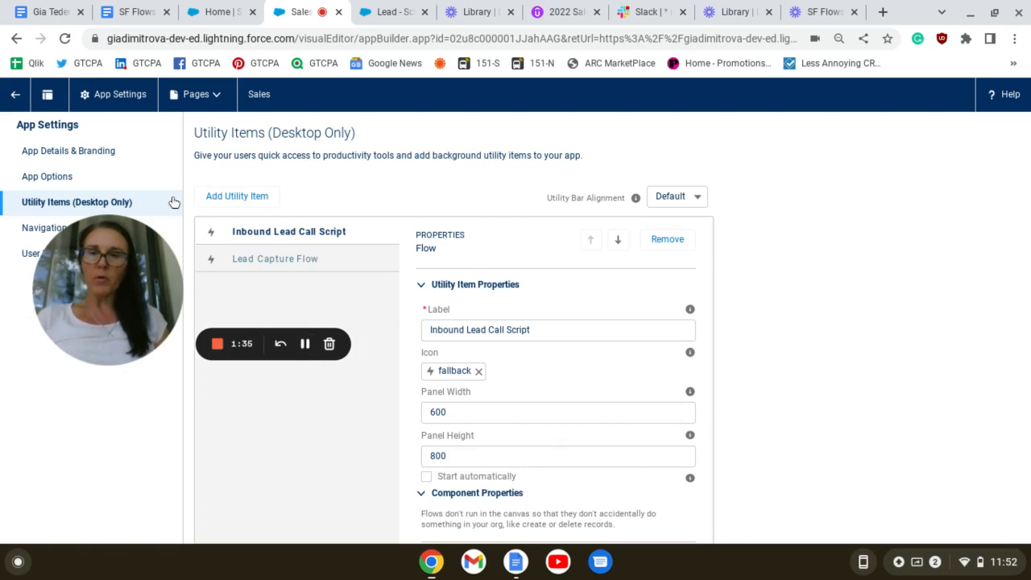
pyautogui.moveTo(157, 403)
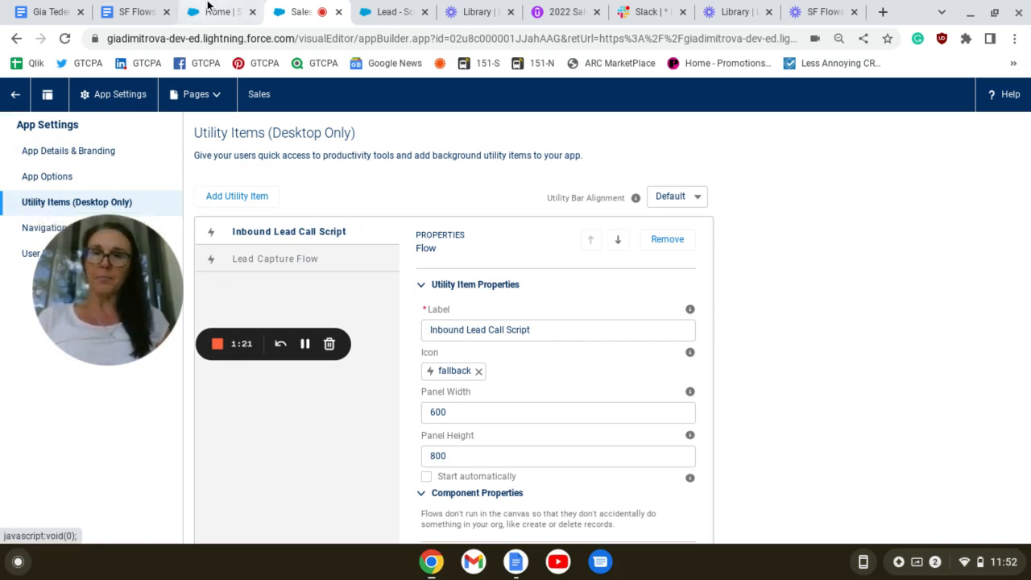
# Step: Switch from the utility items settings to the Sales home page
pyautogui.click(218, 12)
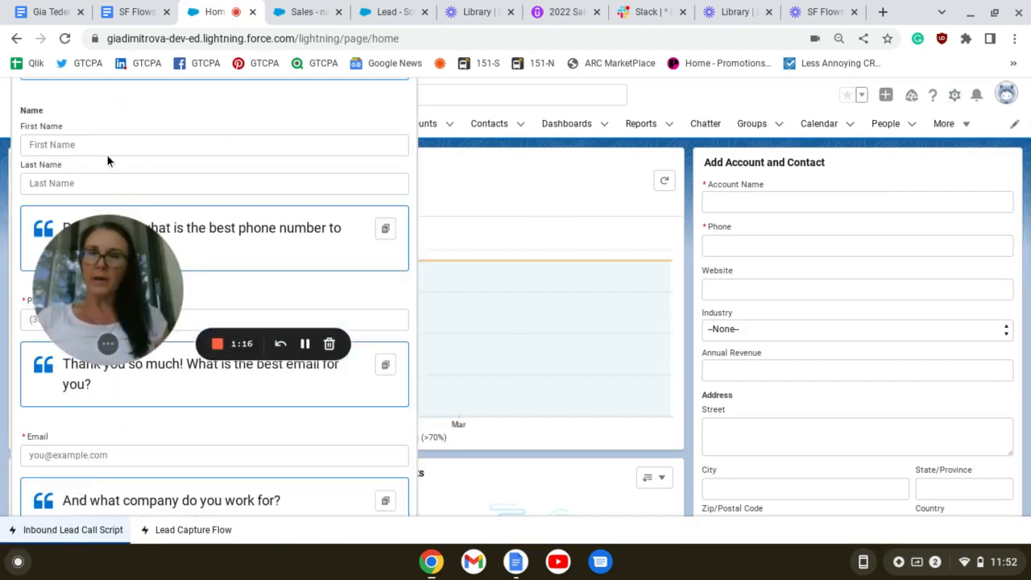
pyautogui.moveTo(200, 125)
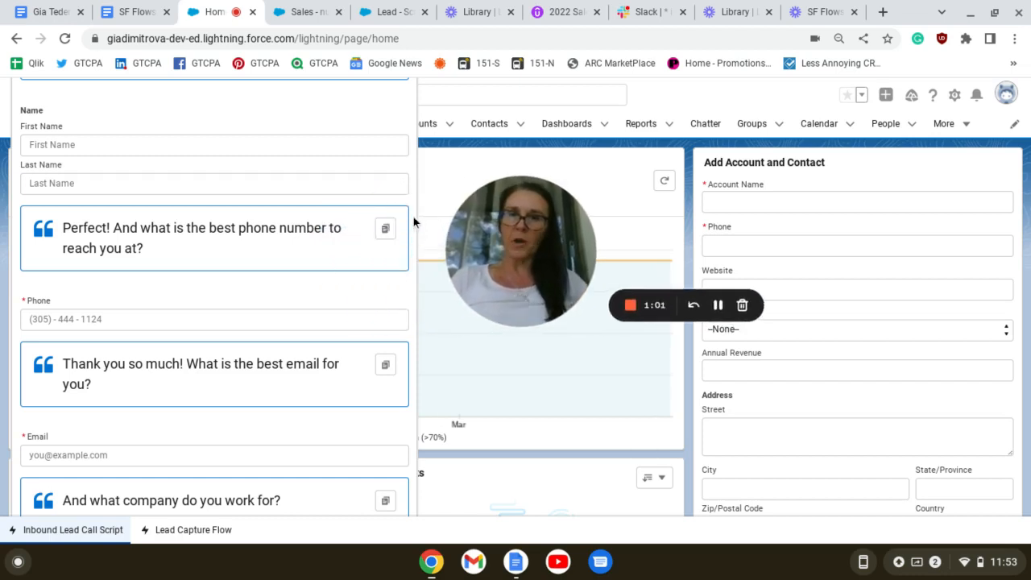
pyautogui.moveTo(93, 432)
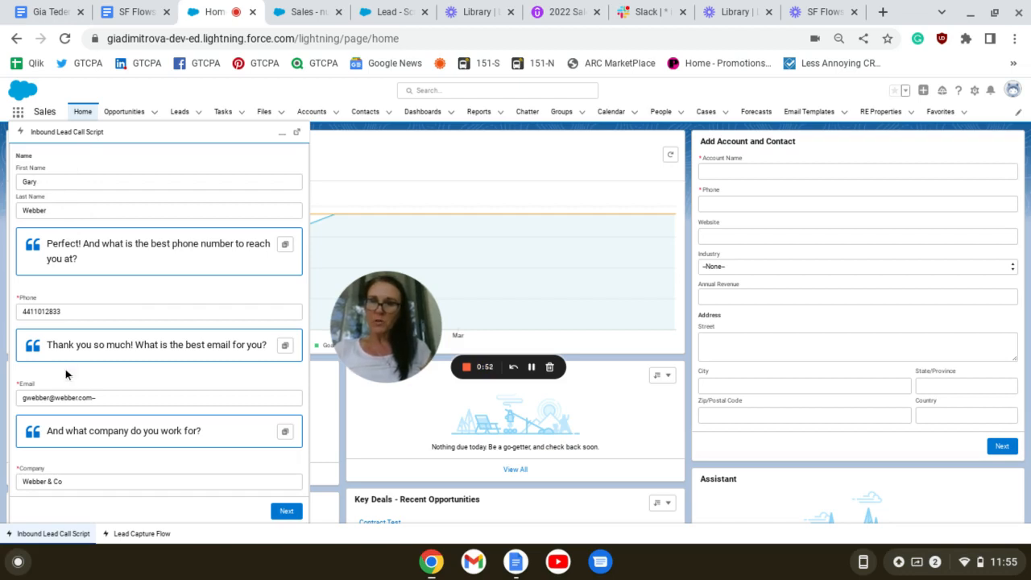
pyautogui.moveTo(121, 355)
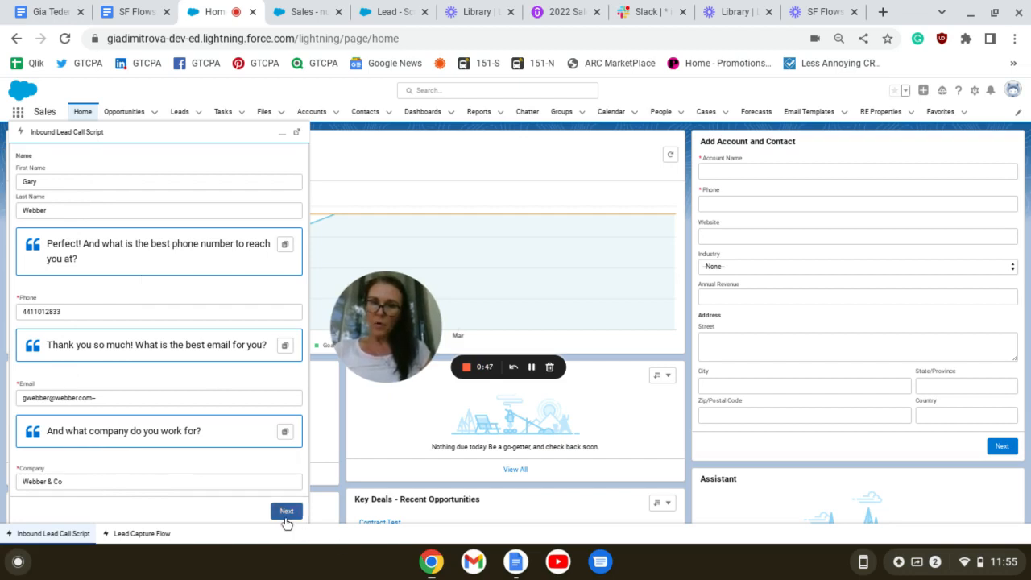
# Step: Advance the call script past the filled name, phone, email and company screen
pyautogui.click(287, 511)
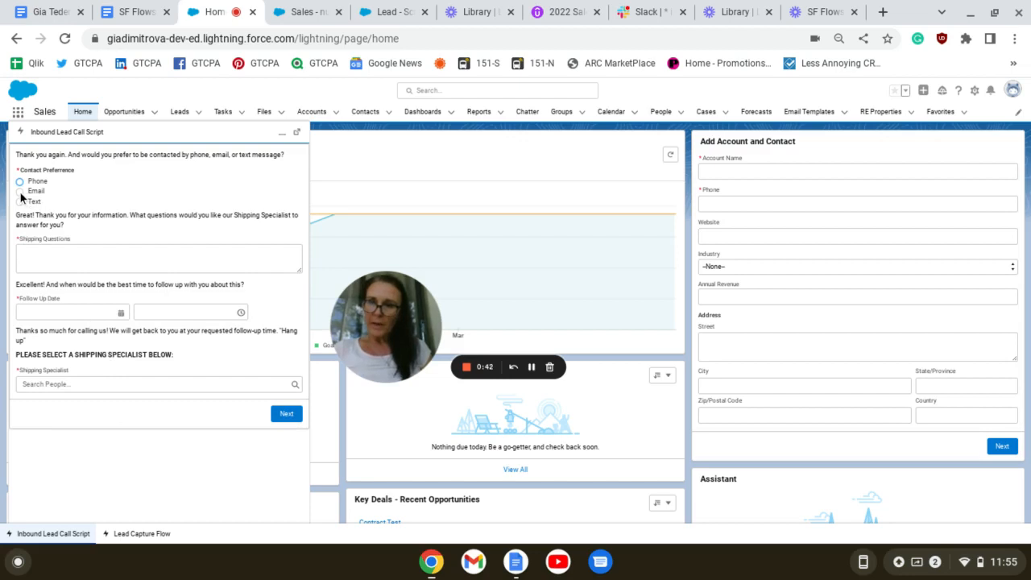
# Step: Answer Email preference, shipping question, Sep 22, 2022 follow-up and specialist, then submit
pyautogui.click(19, 192)
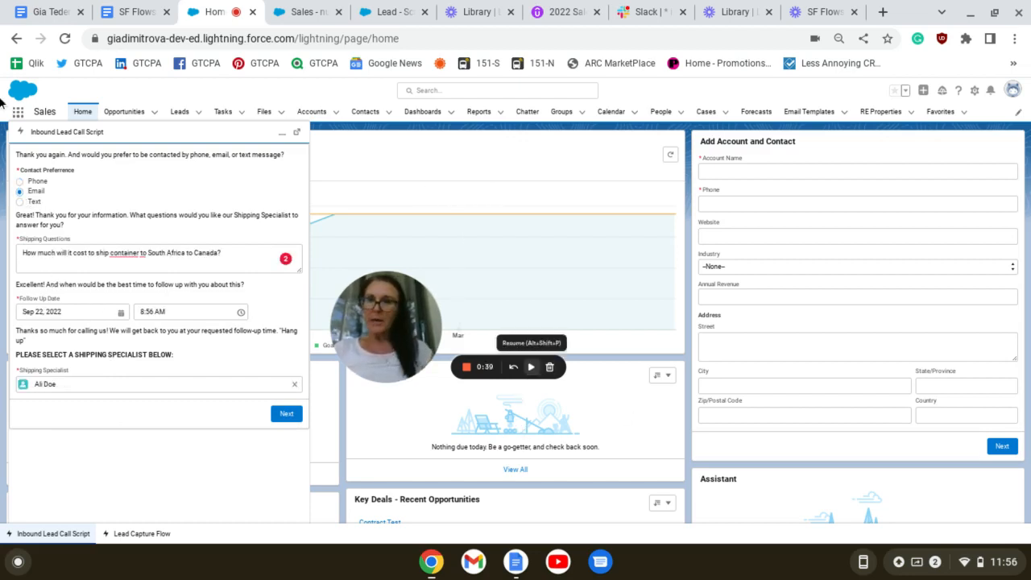
pyautogui.click(531, 368)
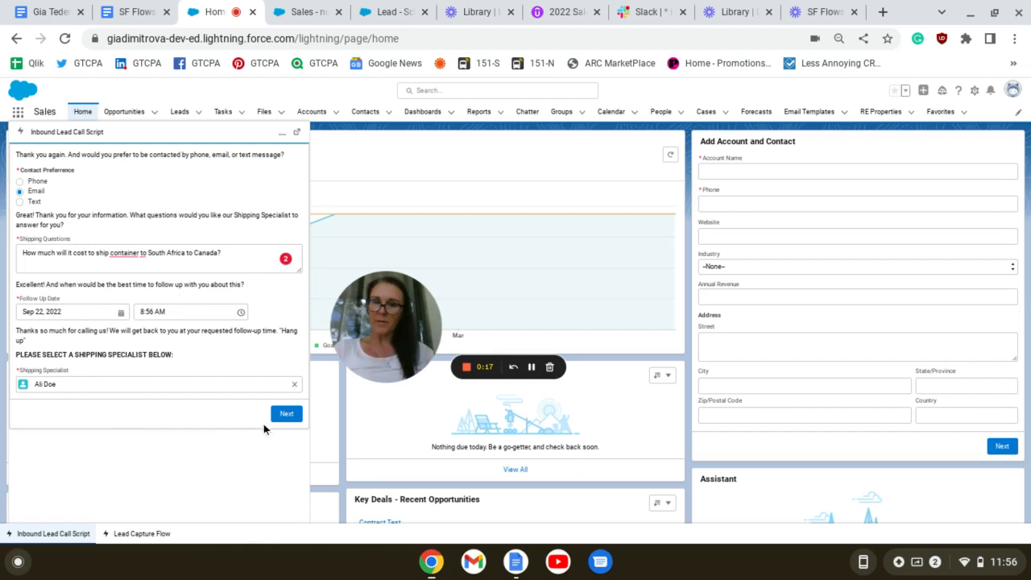
pyautogui.click(287, 412)
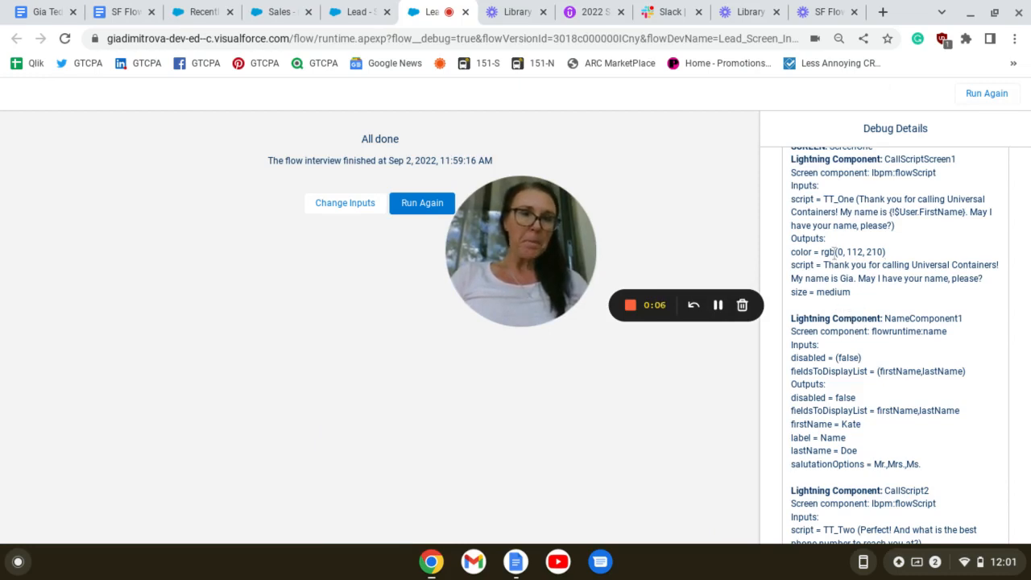
# Step: Review the All done debug run and its Debug Details panel
pyautogui.click(717, 305)
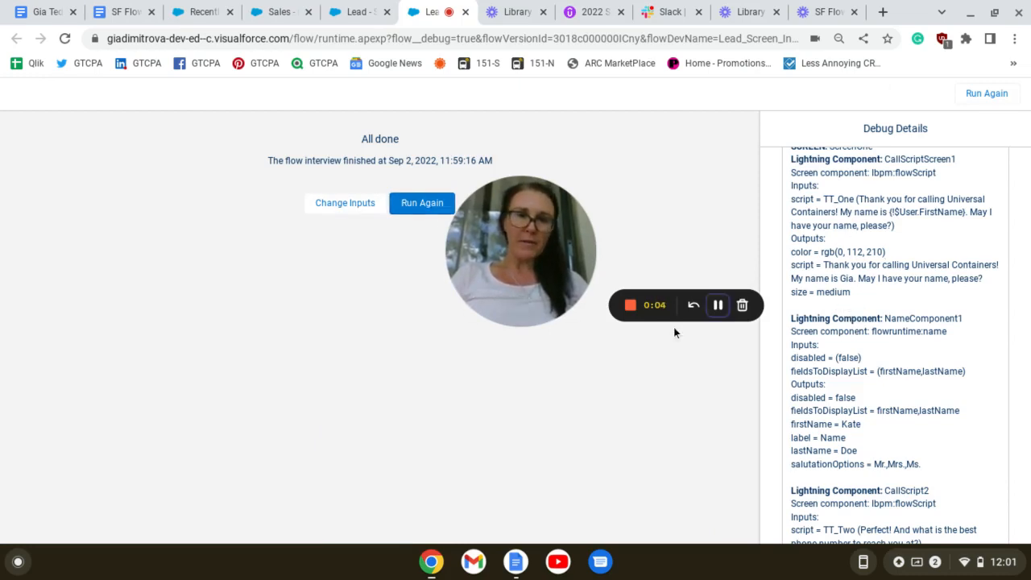